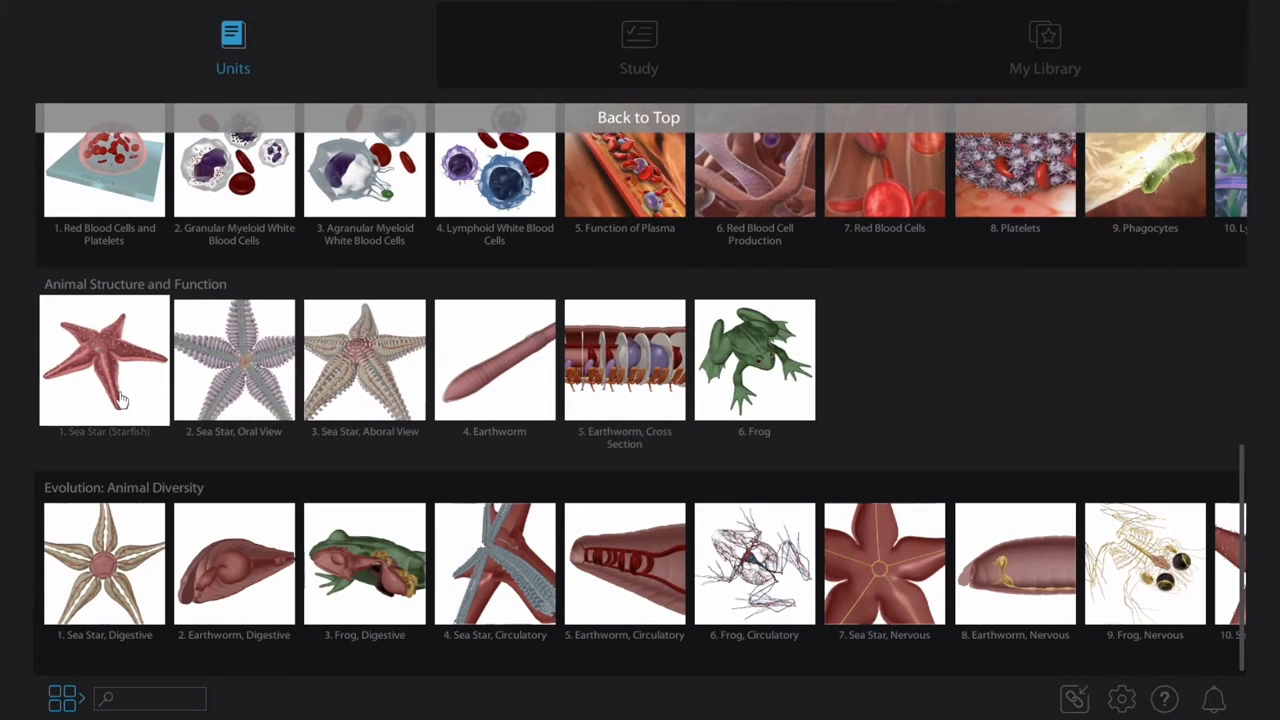
View the sea star's epidermis and endoskeleton, then switch to the related earthworm model.
left_click(104, 360)
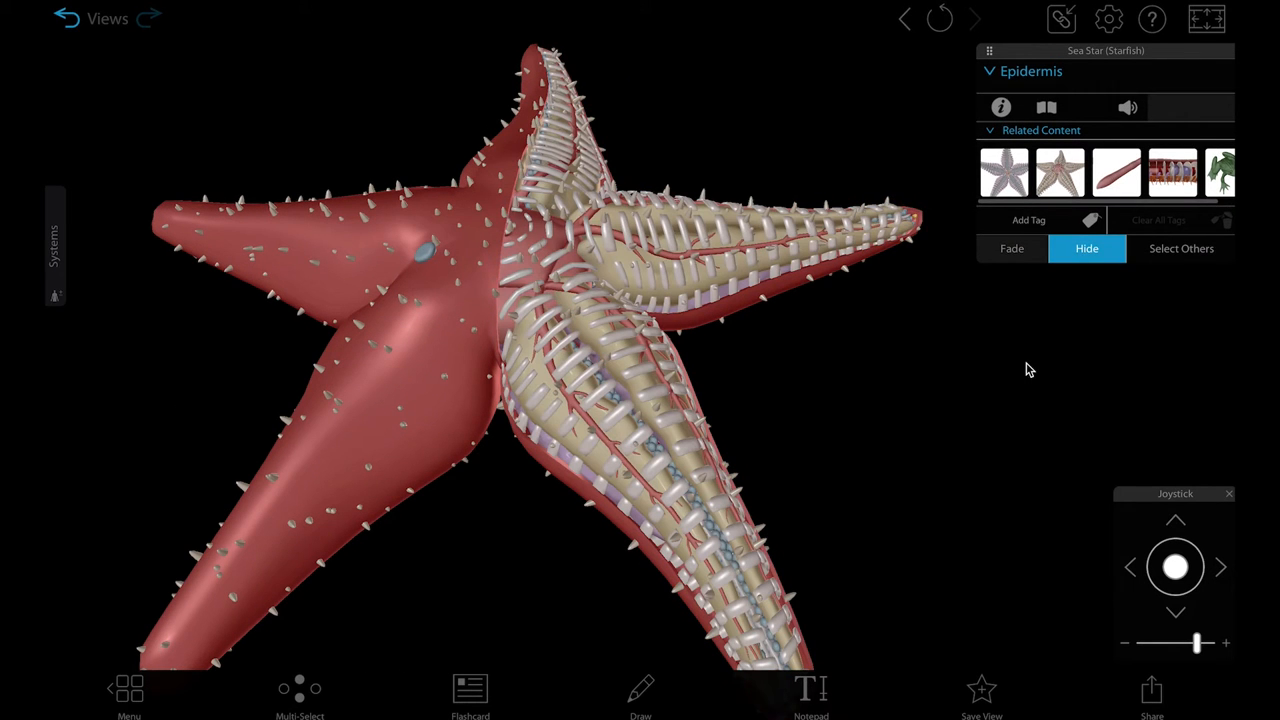
left_click(616, 324)
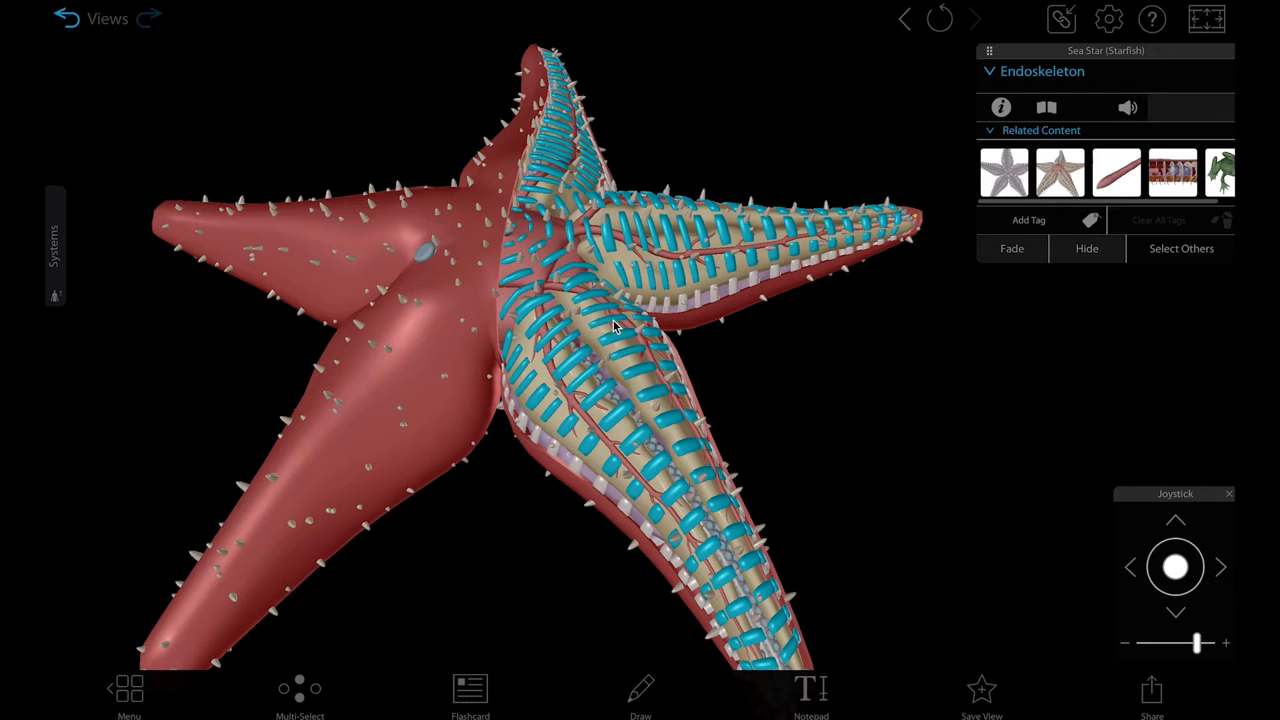
left_click(1046, 108)
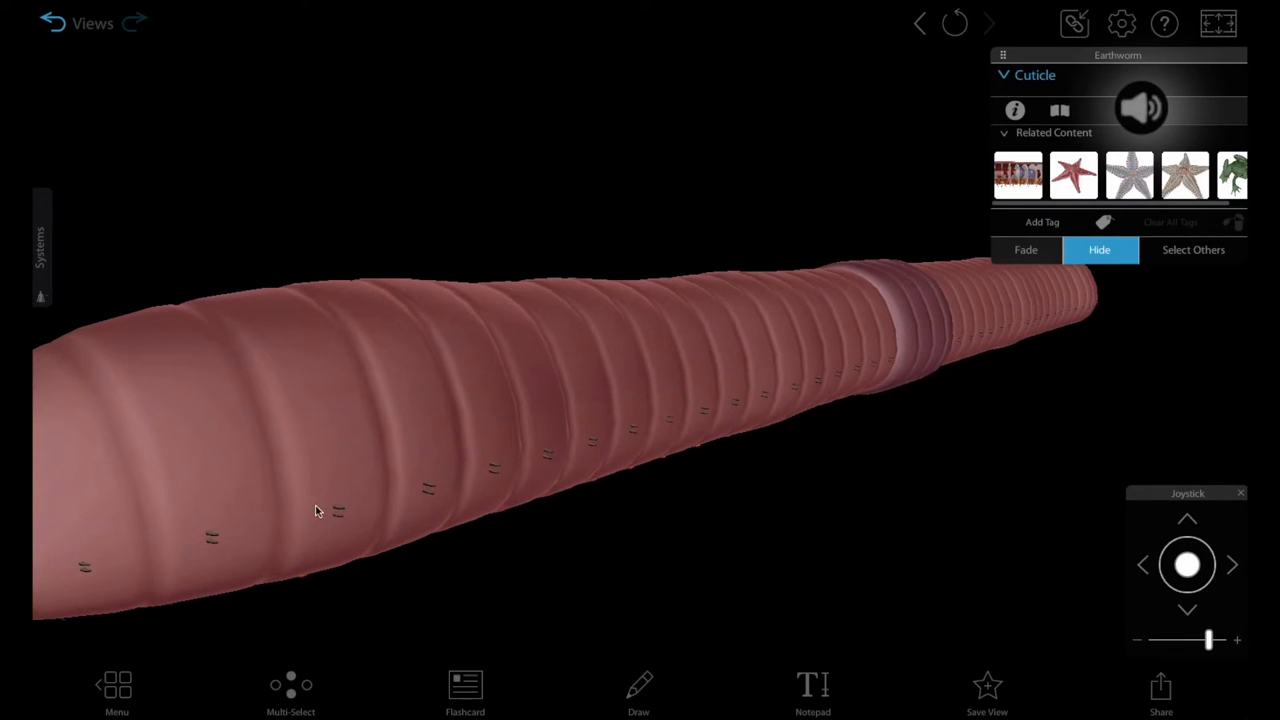
left_click(988, 24)
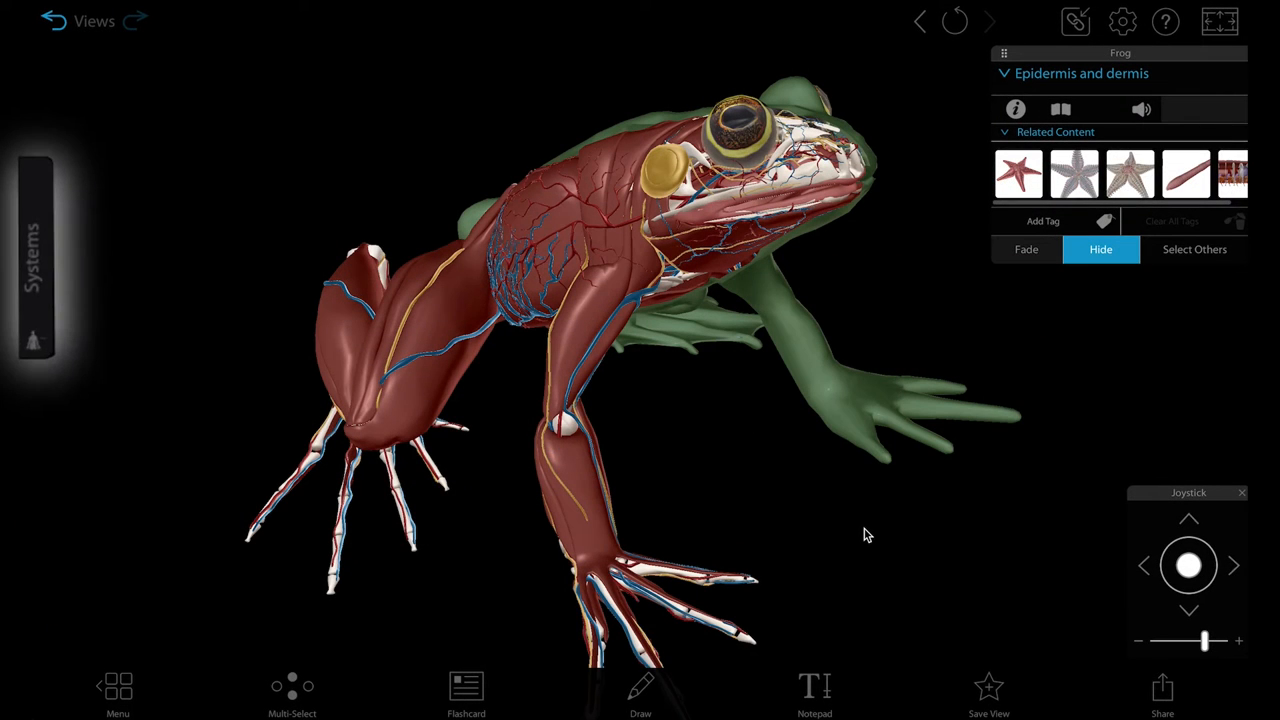
Show the frog's circulatory system from the Systems panel.
left_click(32, 250)
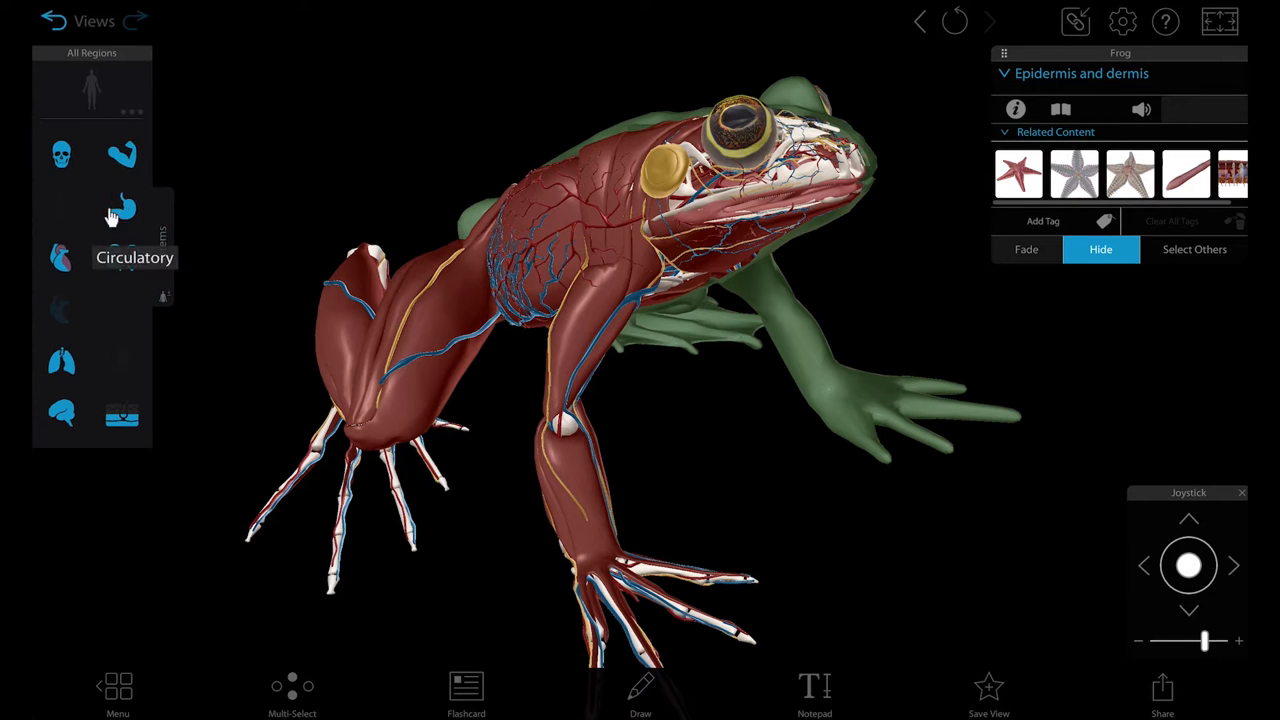
left_click(122, 206)
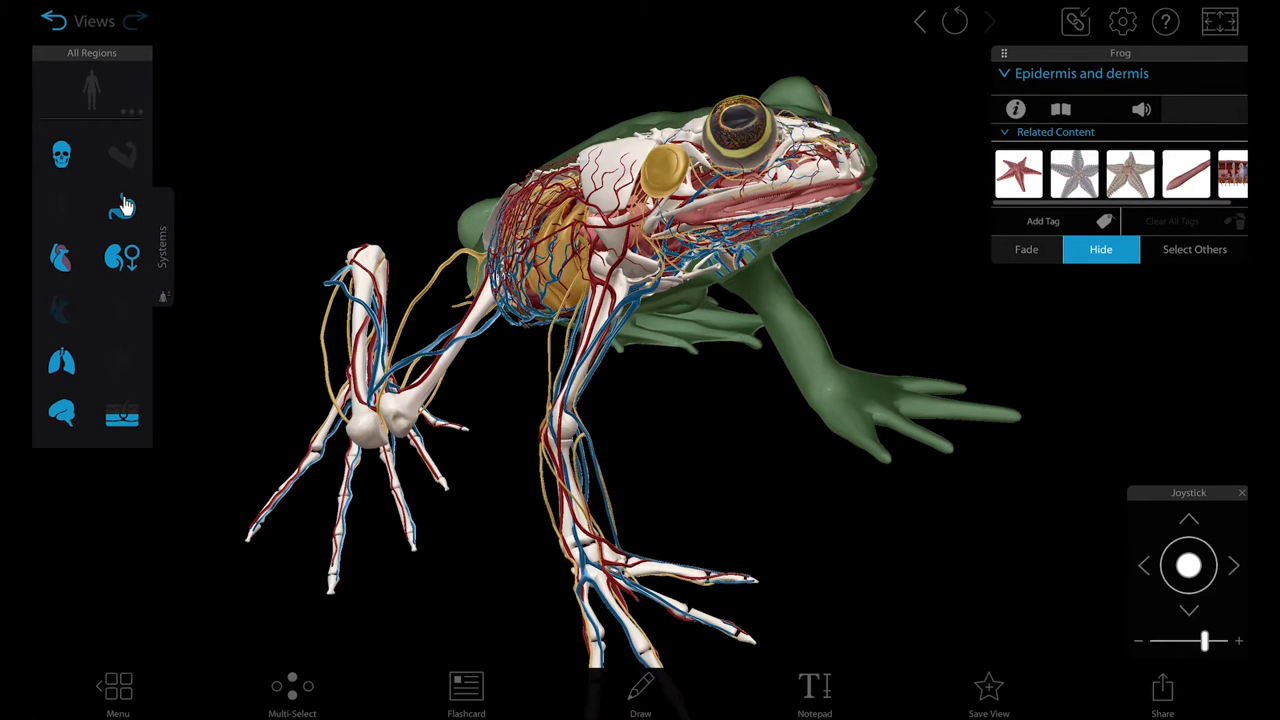
mouse_move(124, 206)
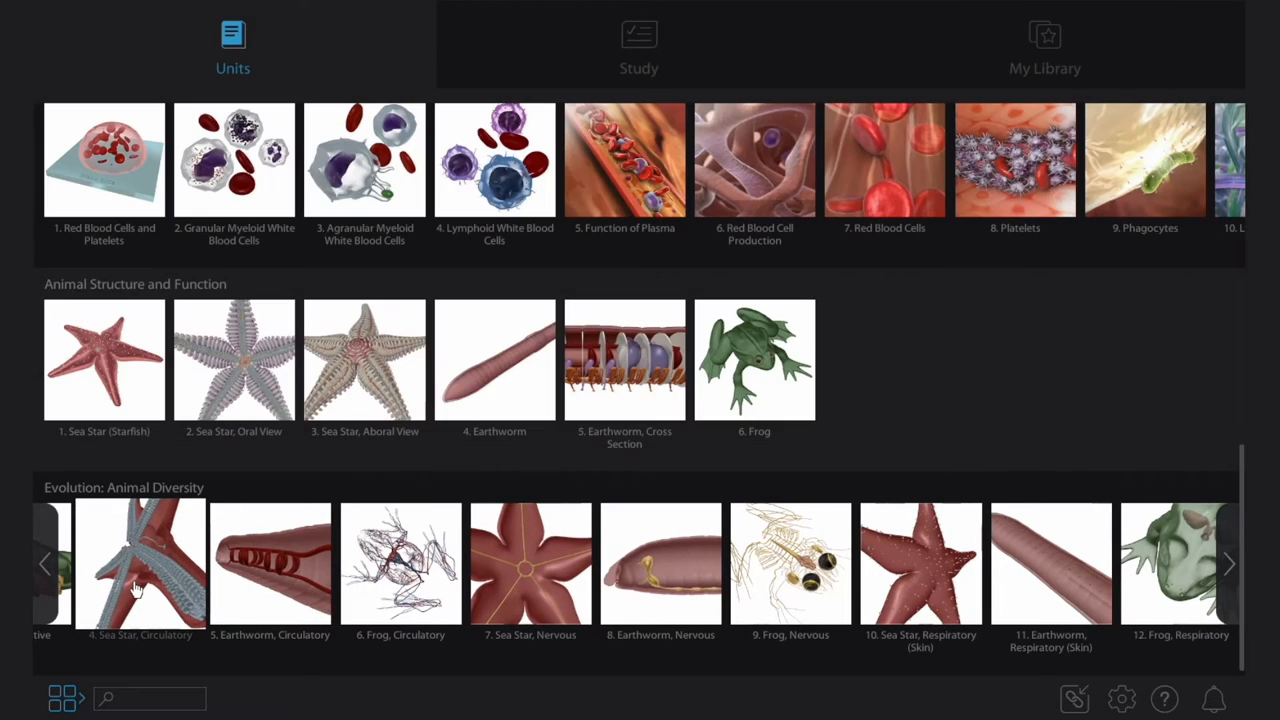
View the Sea Star, Circulatory and then the Frog, Circulatory preset views.
left_click(140, 564)
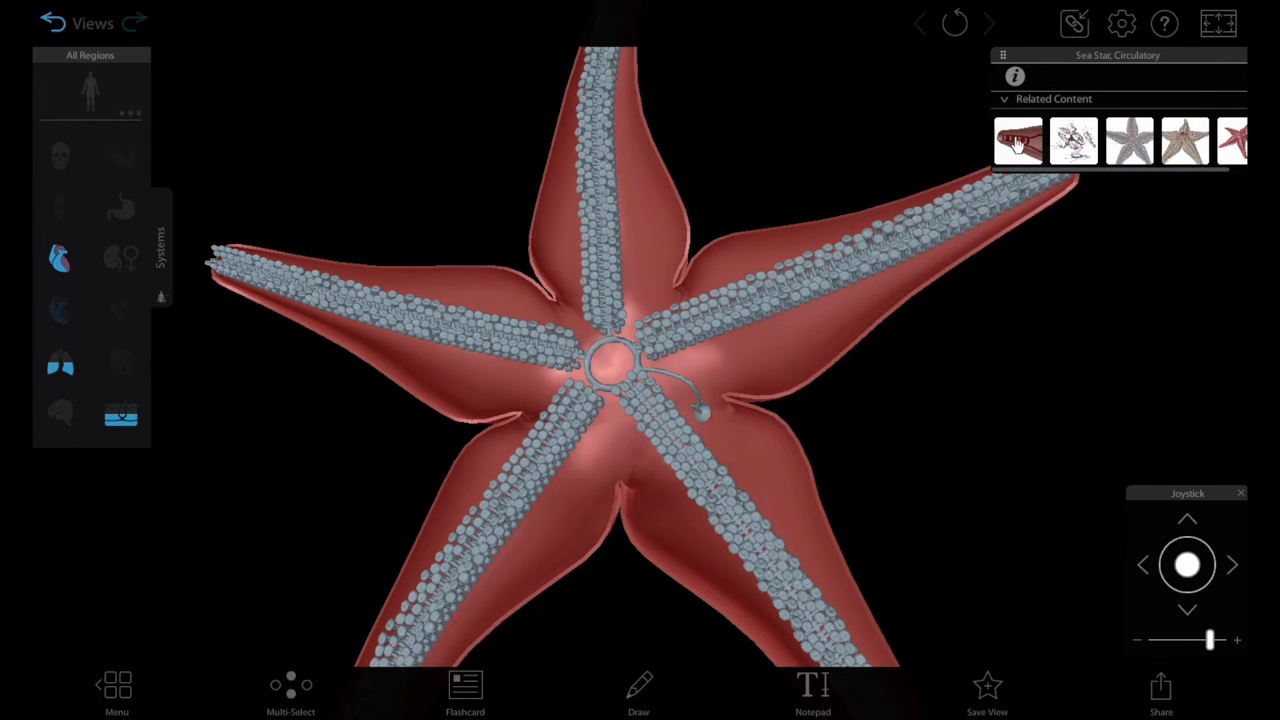
left_click(1016, 140)
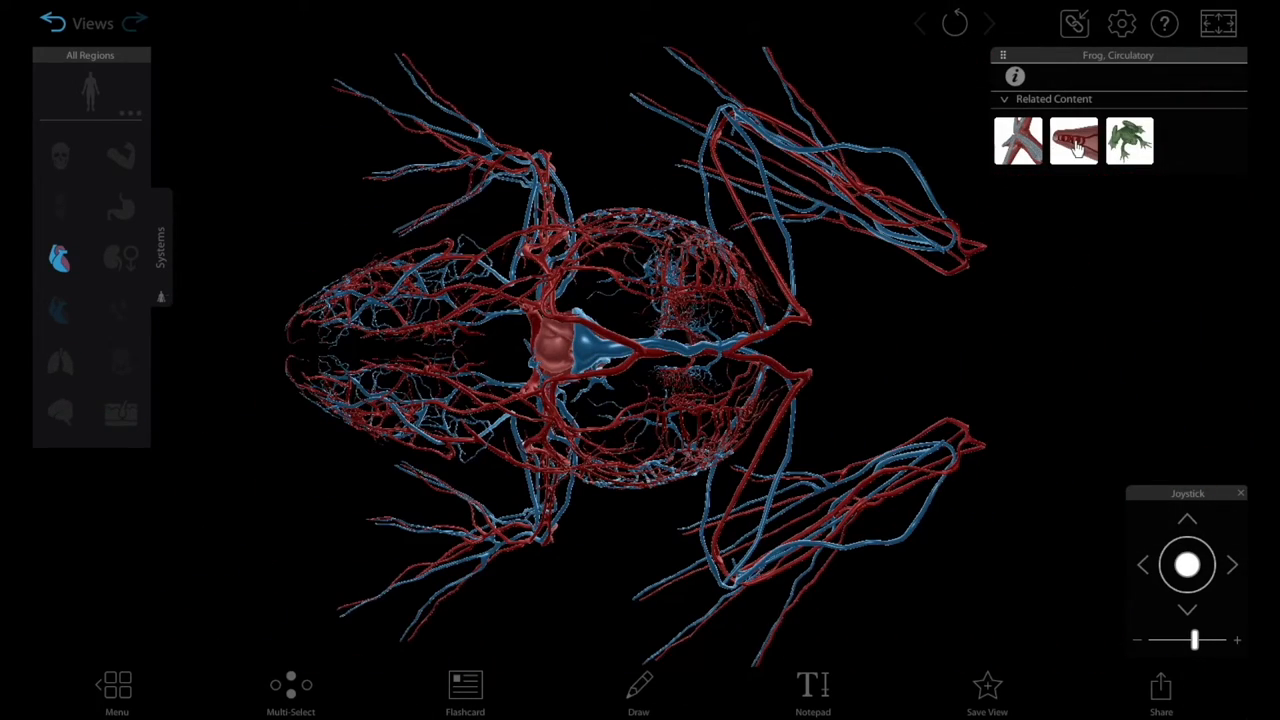
left_click(116, 690)
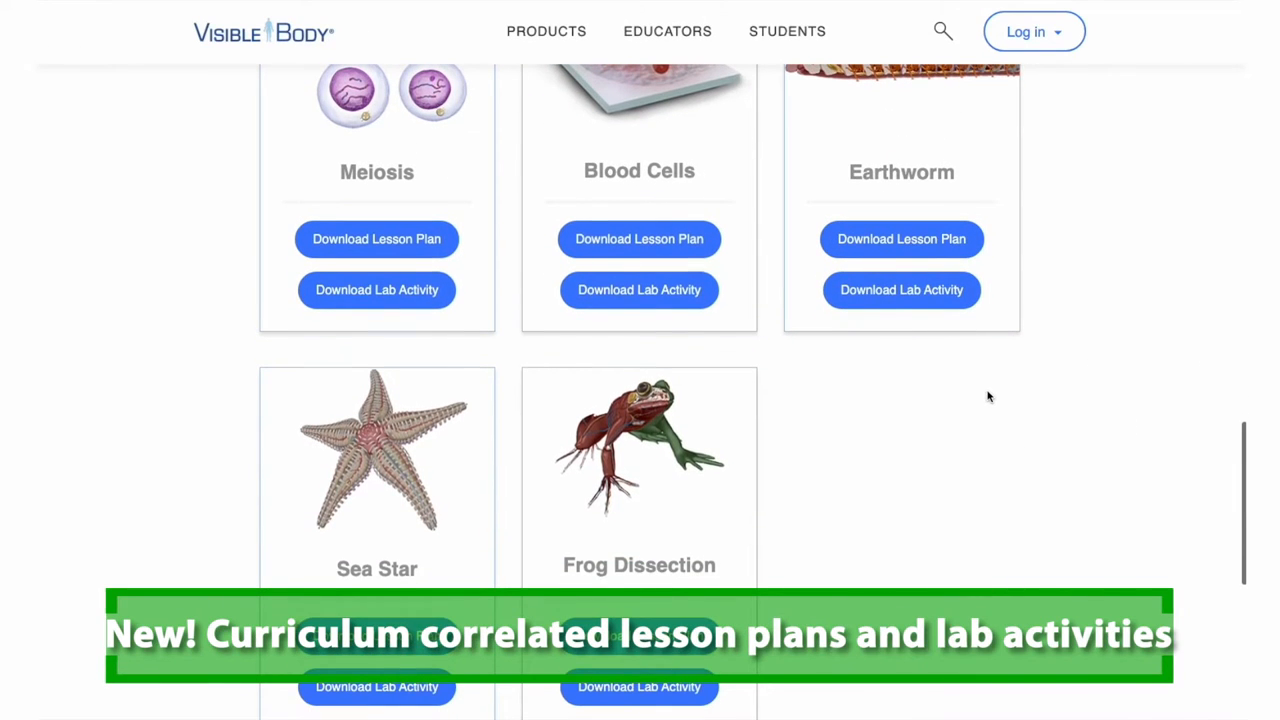
Download the Sea Star lab activity PDF from the Visible Body site.
scroll("down", 3)
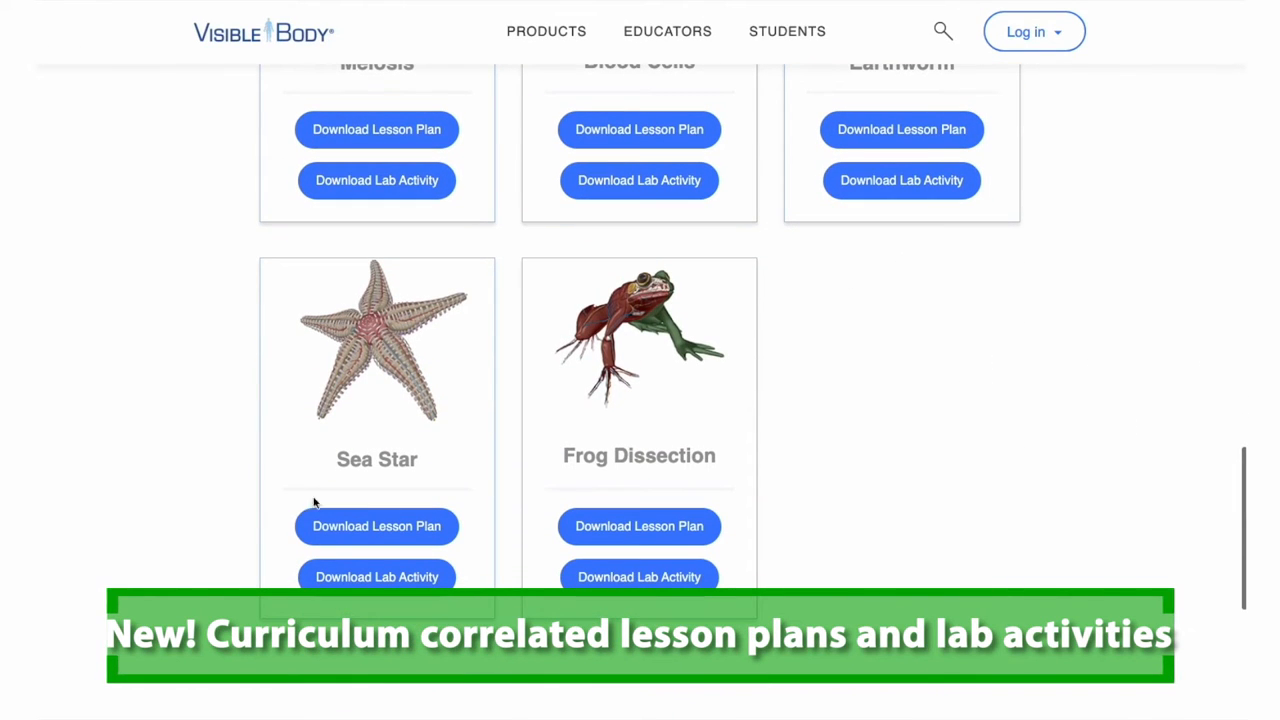
left_click(376, 576)
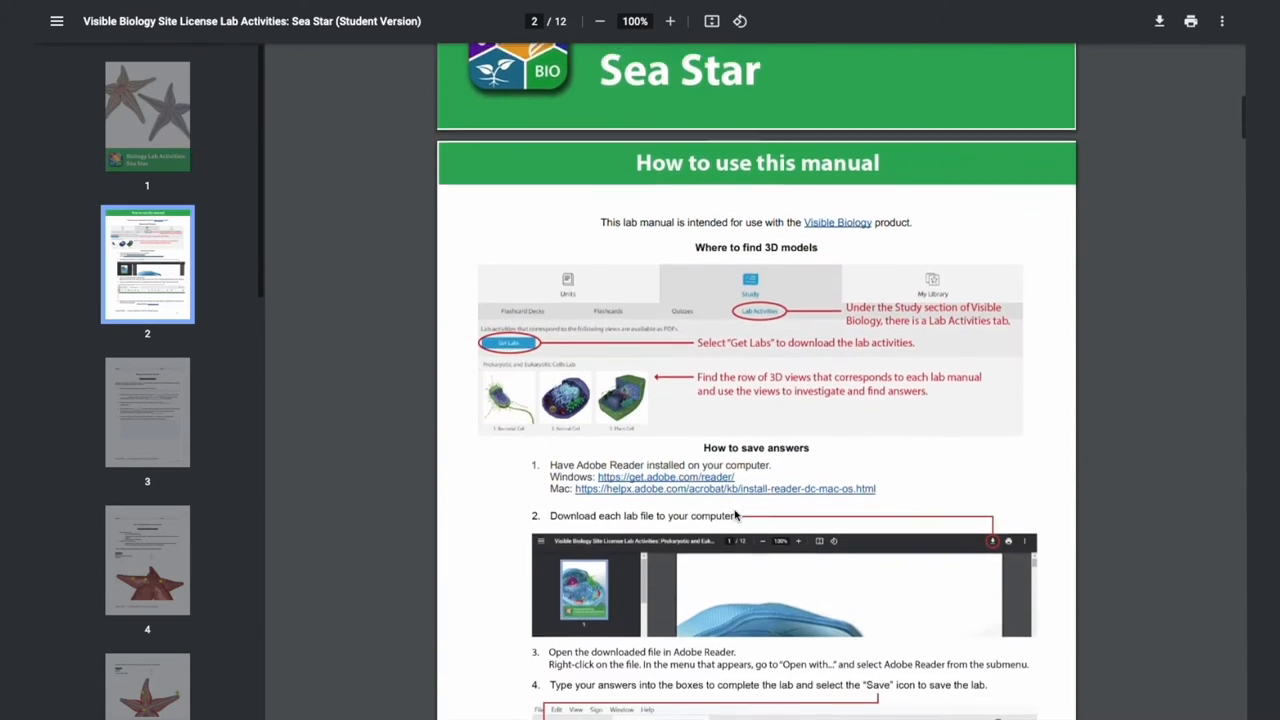
Scroll the Sea Star lab manual from page 2 down to the page 6 internal-structures labelling exercise.
scroll("down", 3)
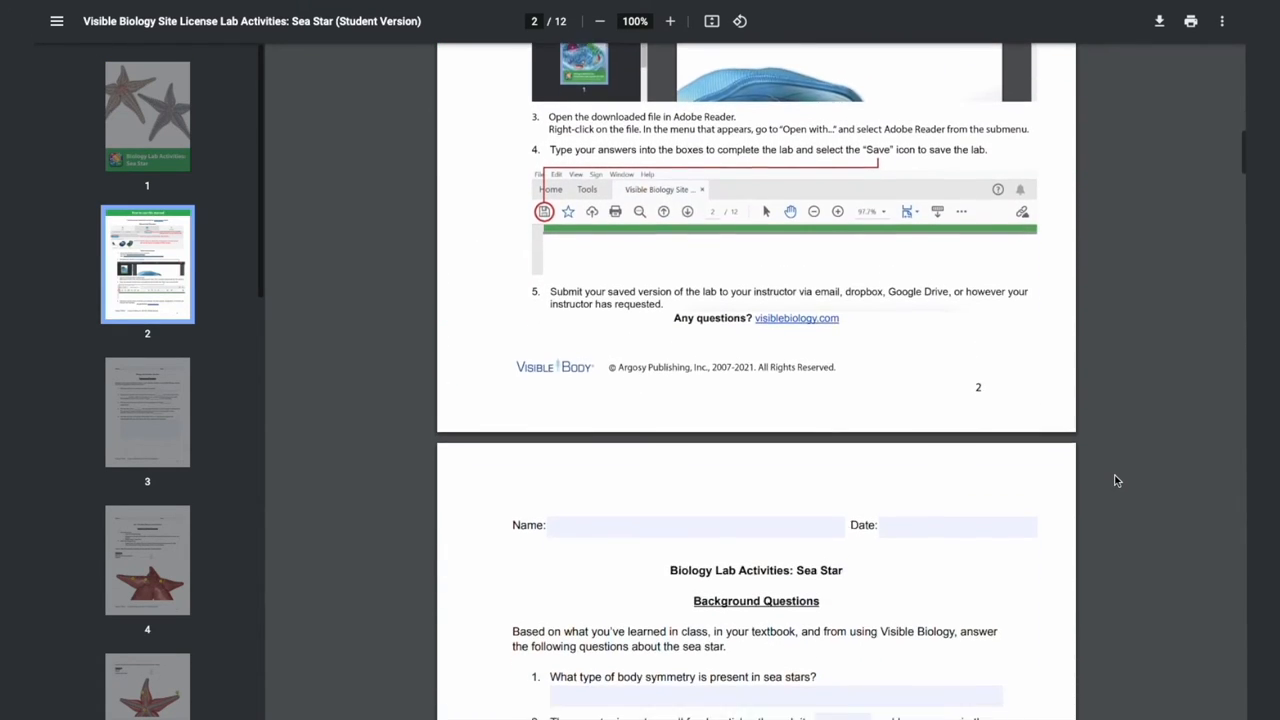
scroll("down", 3)
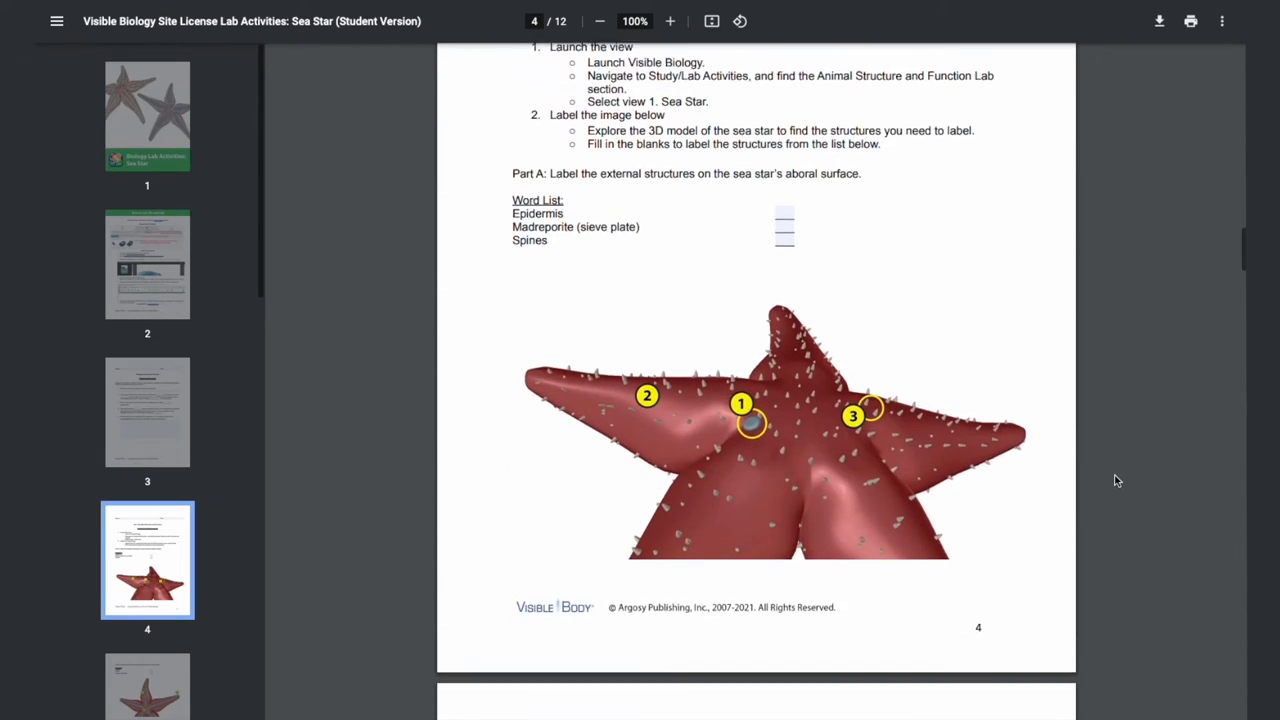
scroll("down", 3)
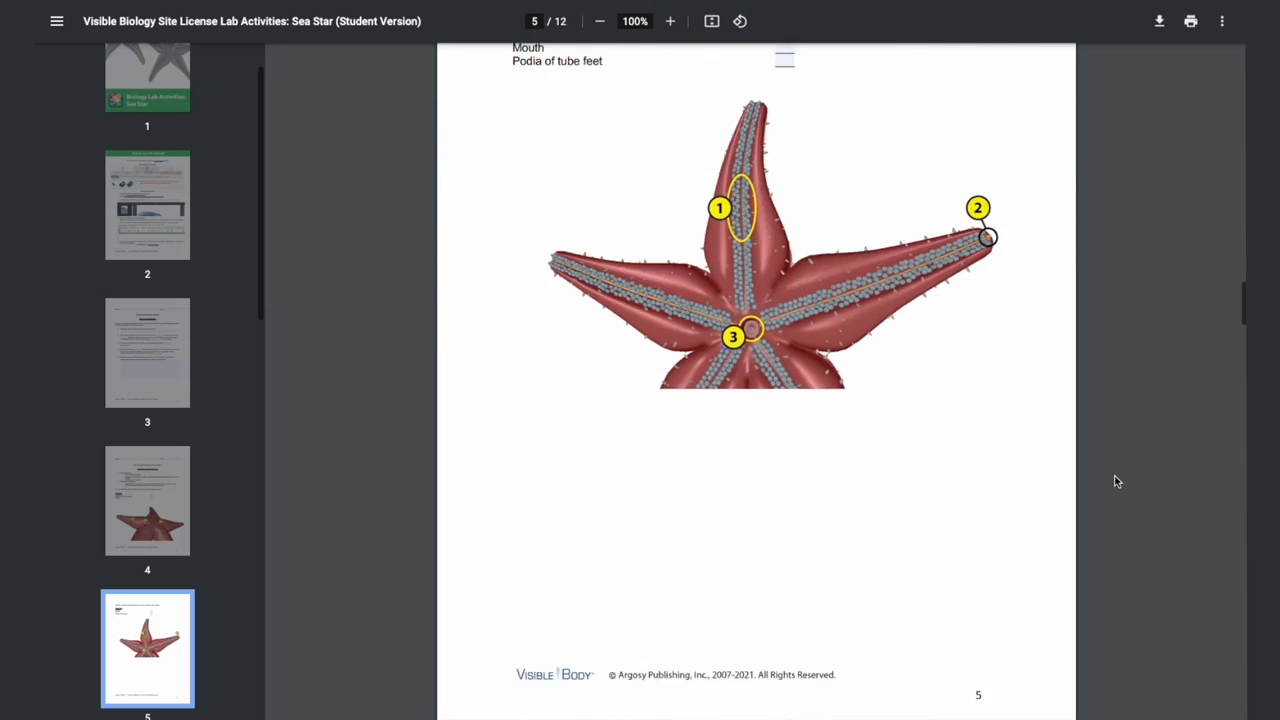
scroll("down", 3)
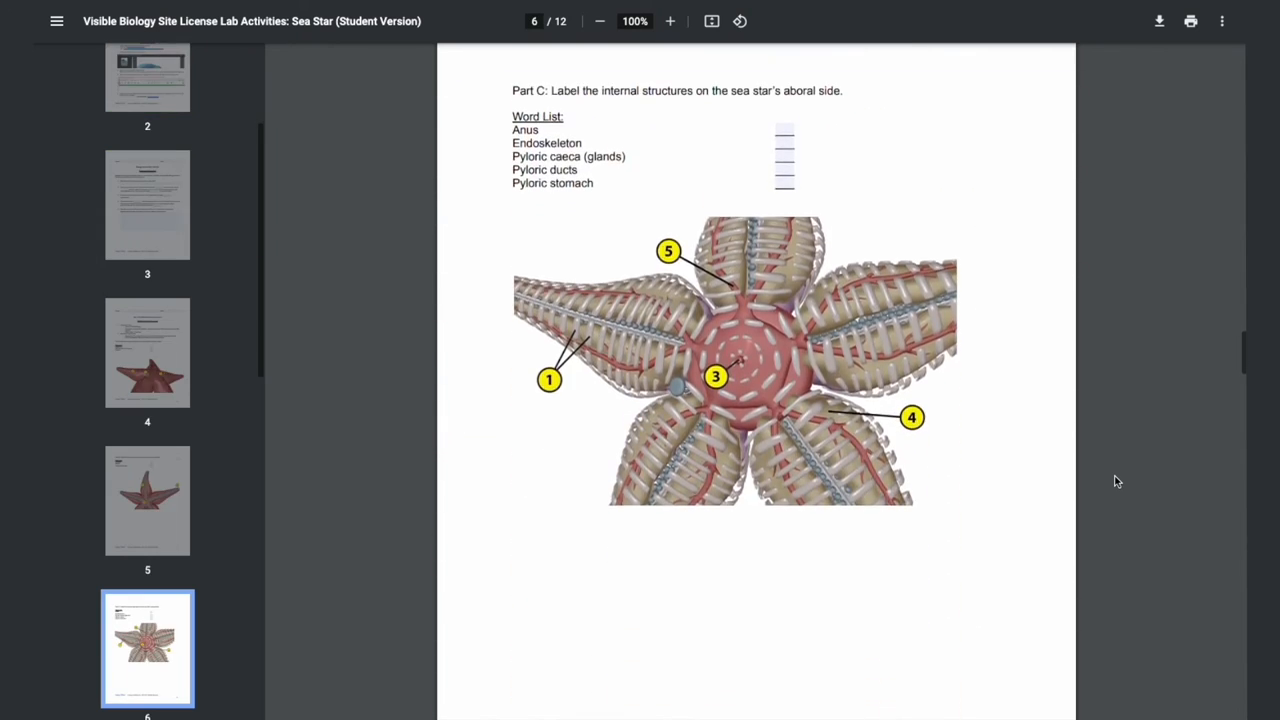